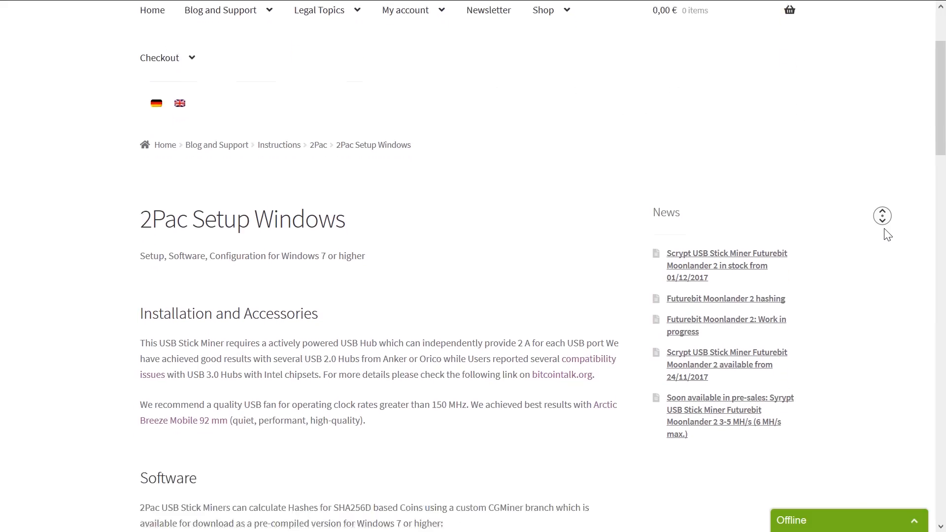
Step: Scroll the 2Pac setup guide past the Zadig screenshots to the example cgminer.exe command
scroll(down, 3)
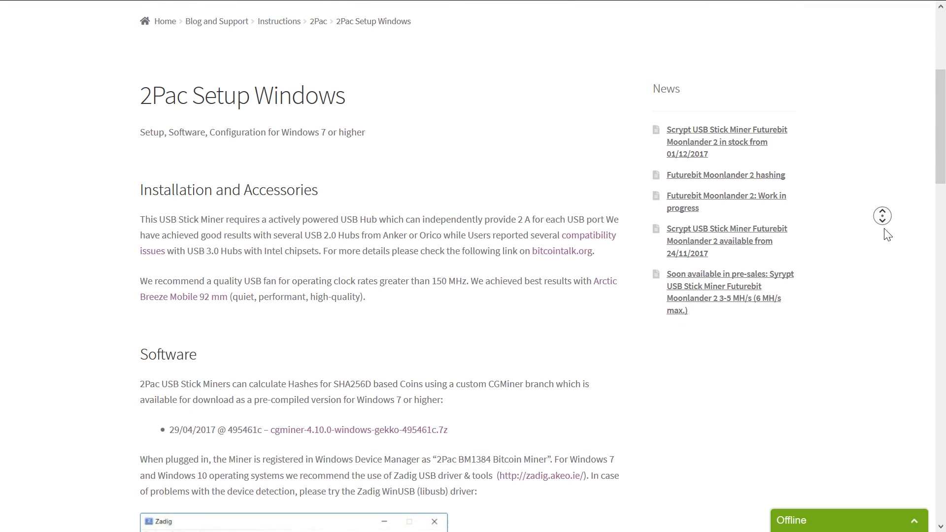
scroll(down, 3)
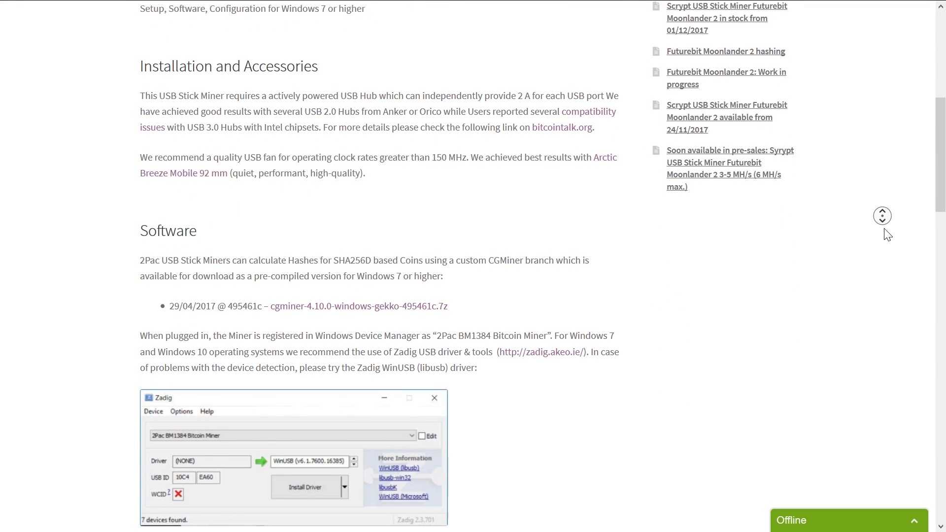
scroll(down, 3)
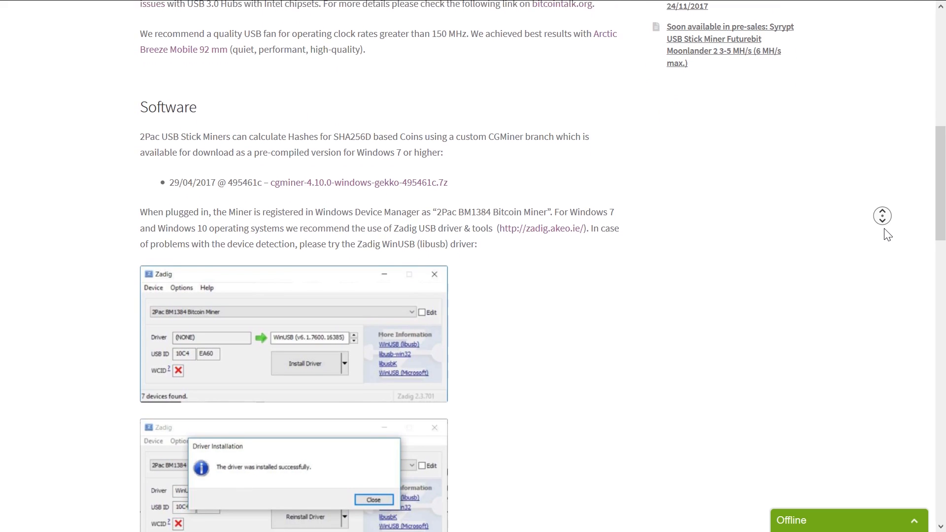
scroll(down, 3)
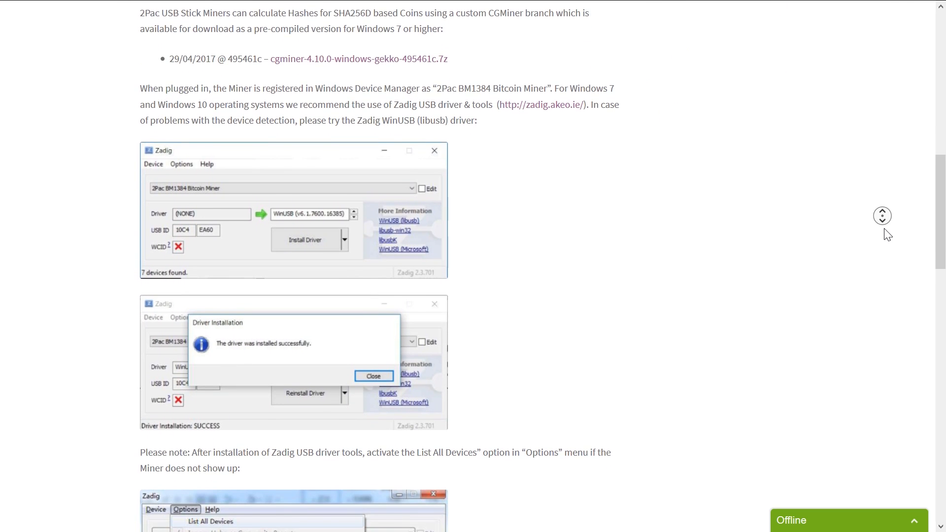
scroll(down, 3)
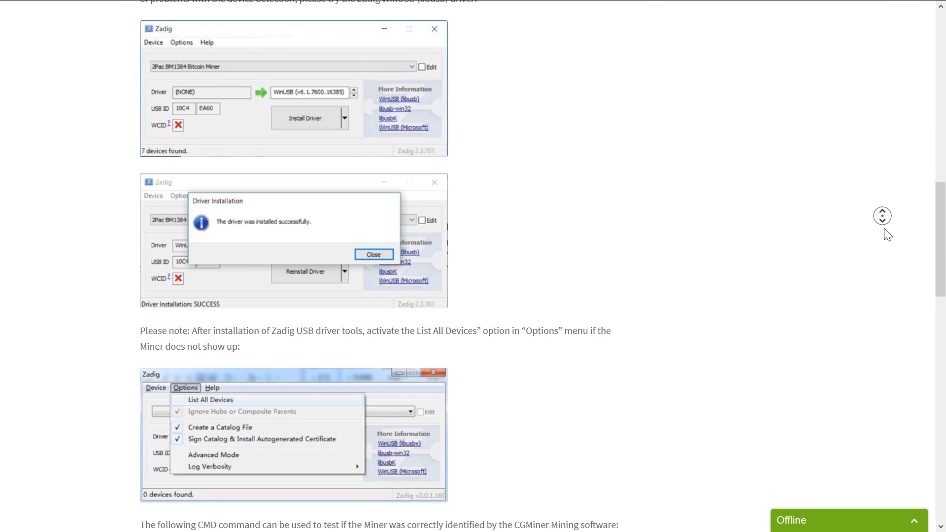
scroll(down, 3)
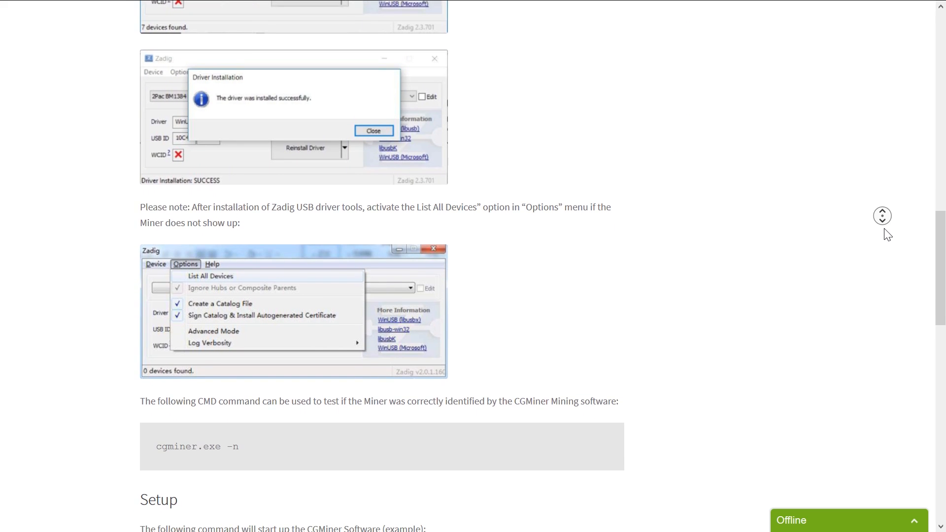
scroll(down, 3)
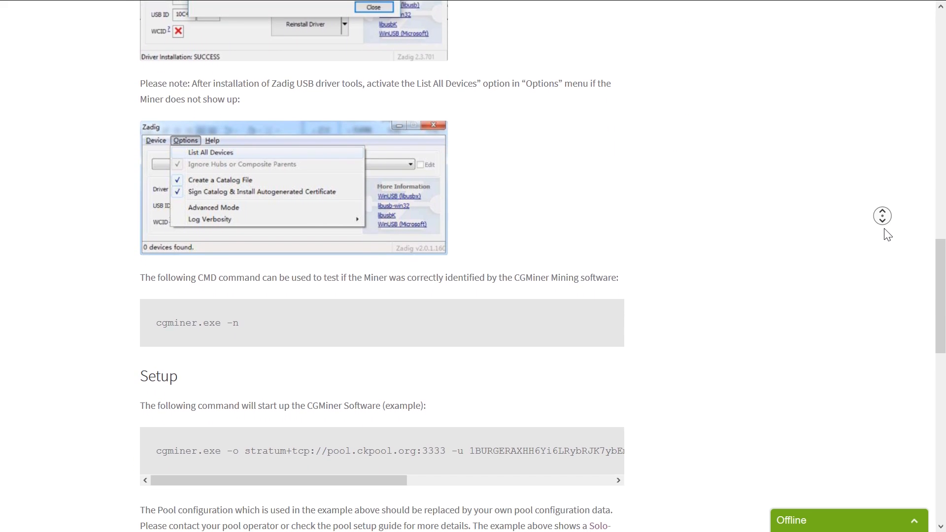
scroll(down, 3)
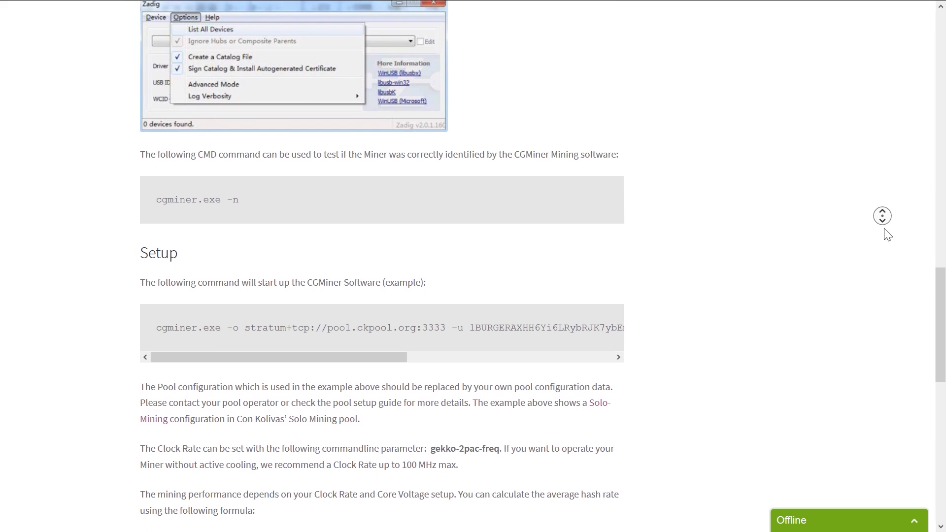
scroll(down, 3)
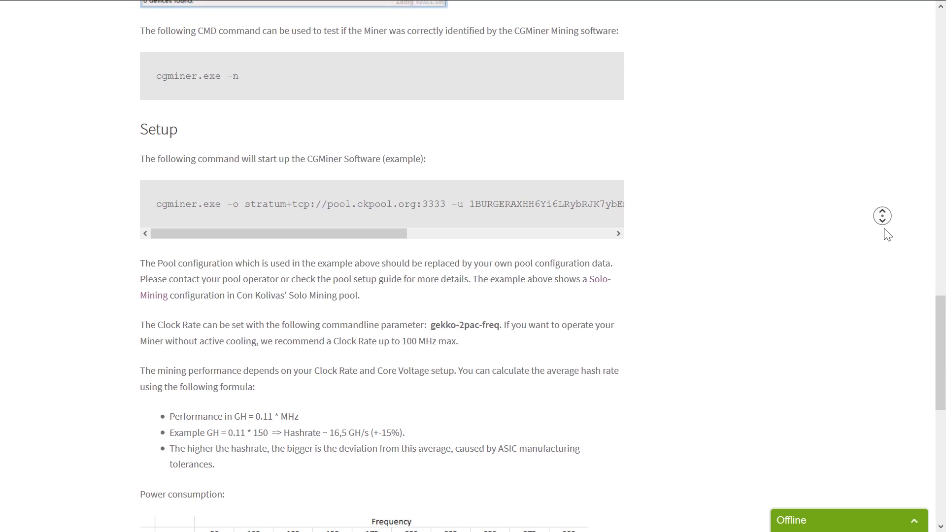
scroll(down, 3)
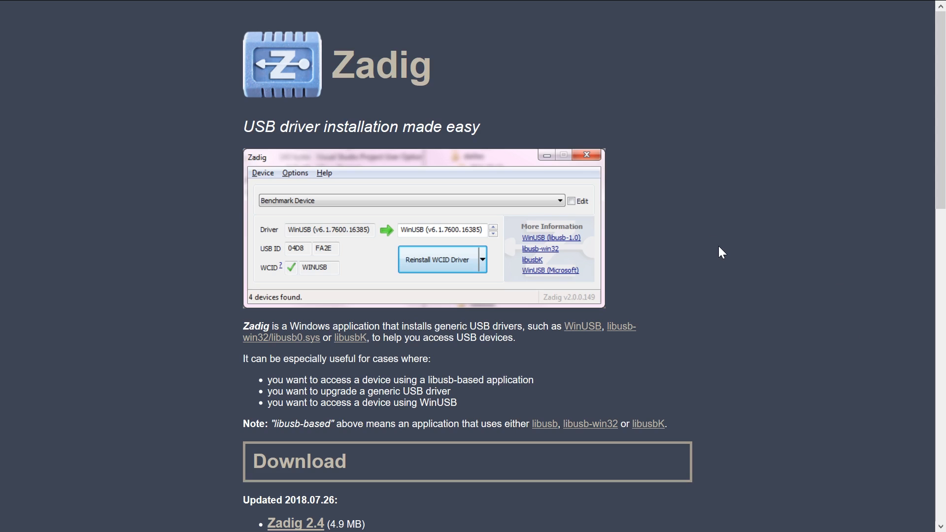
Step: Download Zadig 2.4, then create a new START2PAC text document in the cgminer folder
scroll(down, 3)
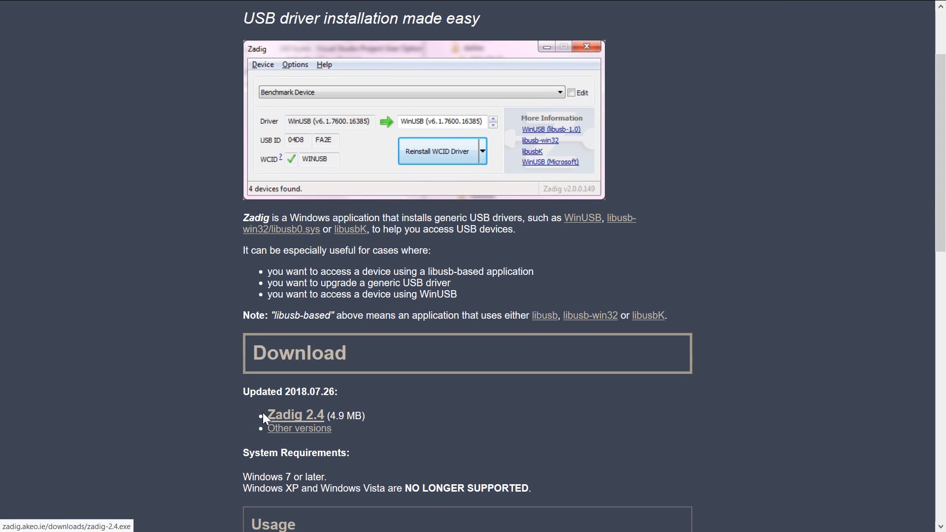
click(295, 414)
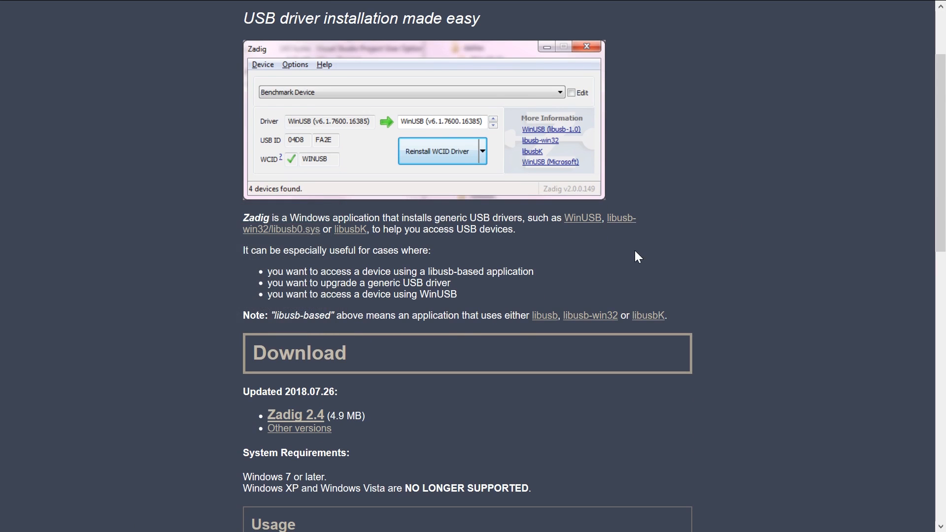
mouse_move(606, 126)
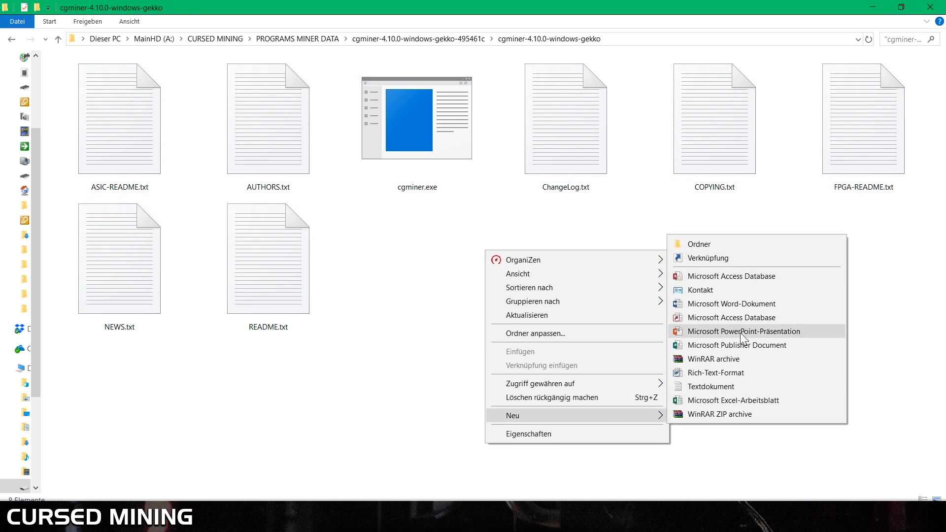
click(711, 386)
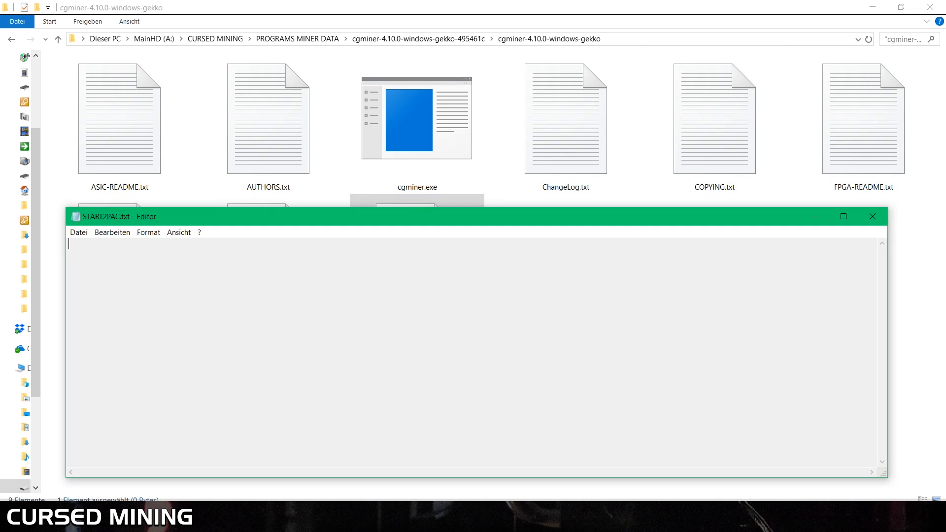
Step: Type 'cgminer.exe -o stratum+tcp://POOLINFO:PORTNUMBER -u -p --suggest-diff 32 --gekko-2pac-freq' with placeholder values
text(cgminer.exe)
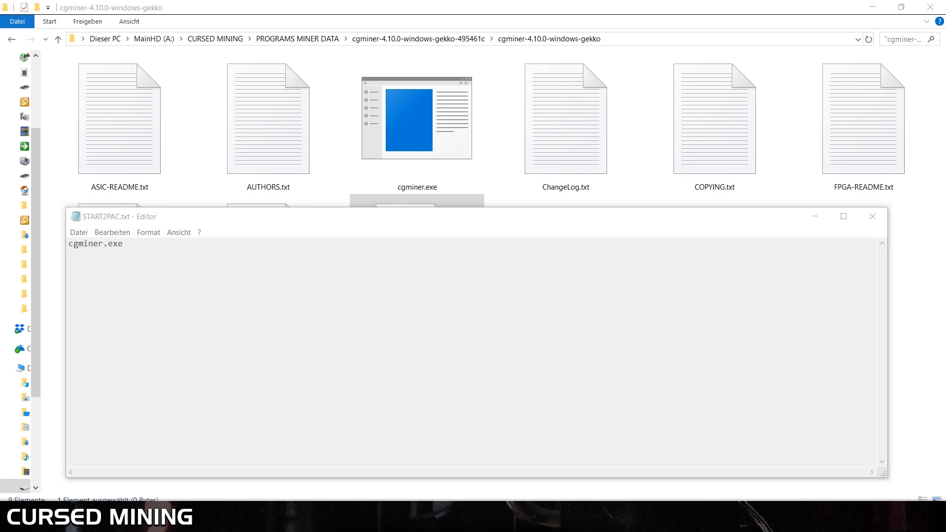
text(-o)
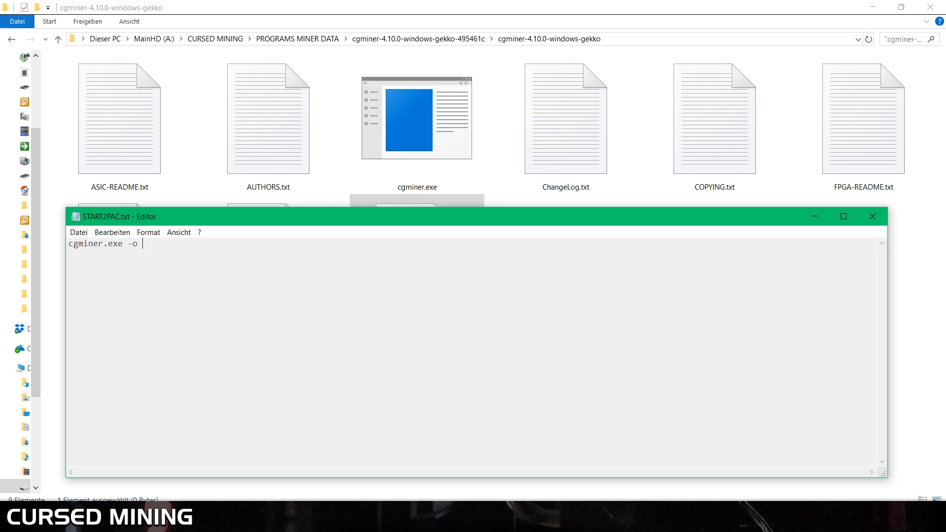
text(stratum+tcp://POOLINFO:POR)
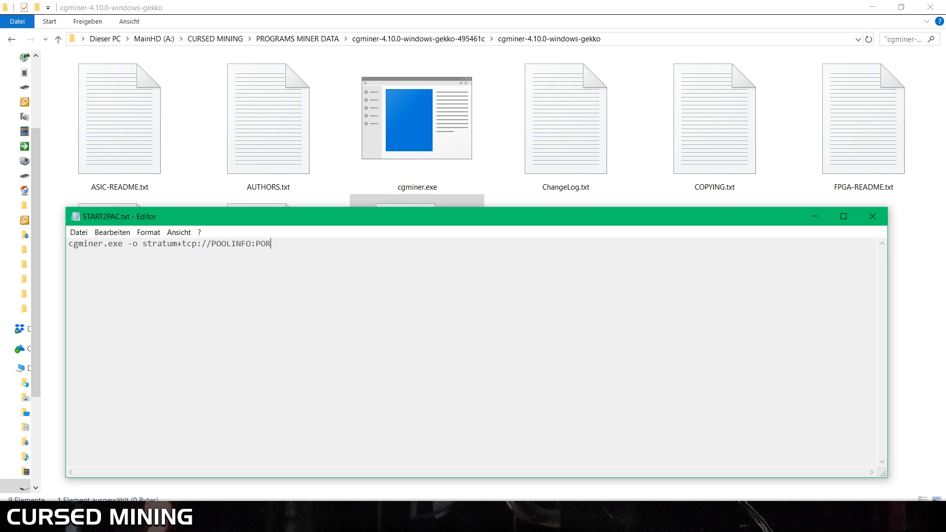
text(TNUMBER -u WORKERNAME OR WALLET AD)
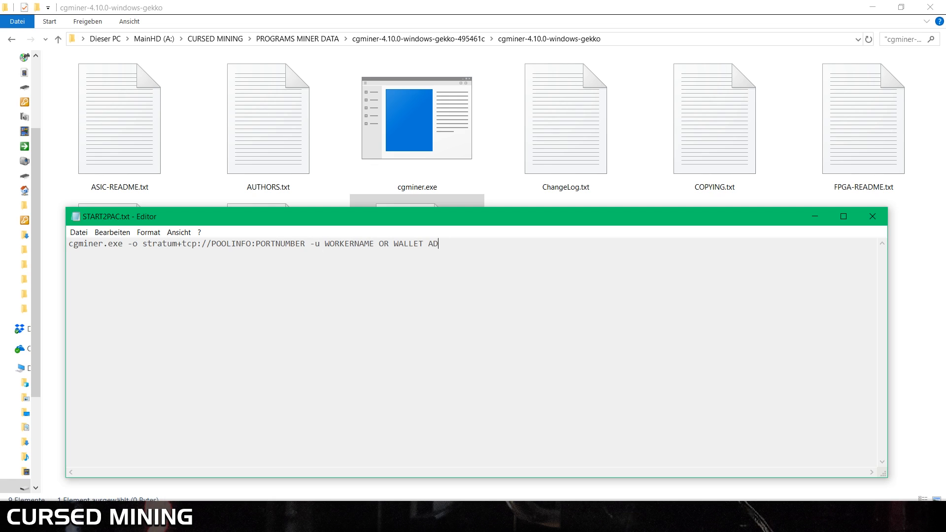
text(DRESS -p PASSWORD (leave)
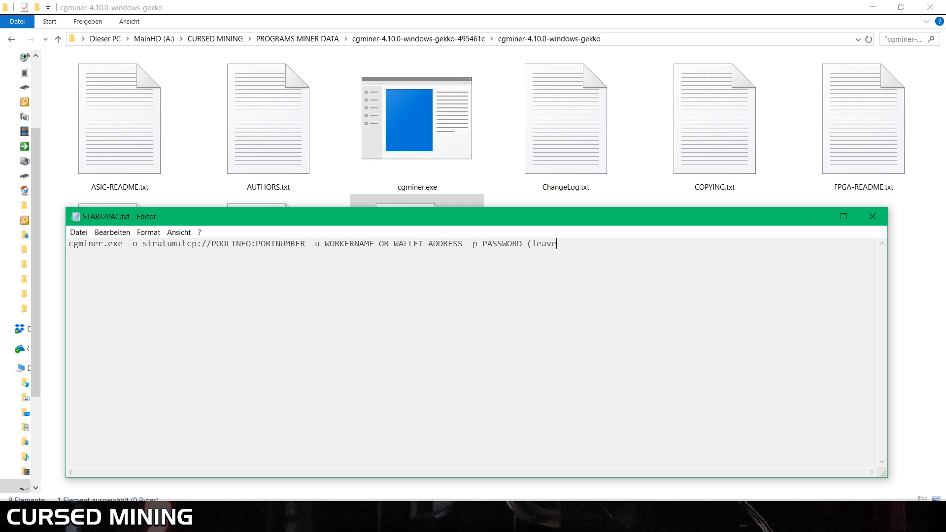
text(x) --suggest-diff 32 (fixed)
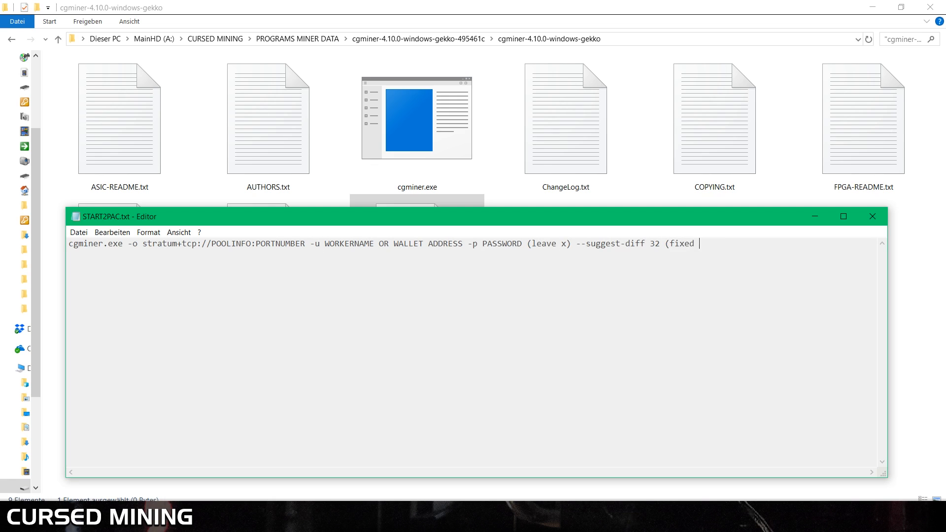
text(value for 2PAC) --gekko-2pac-freq)
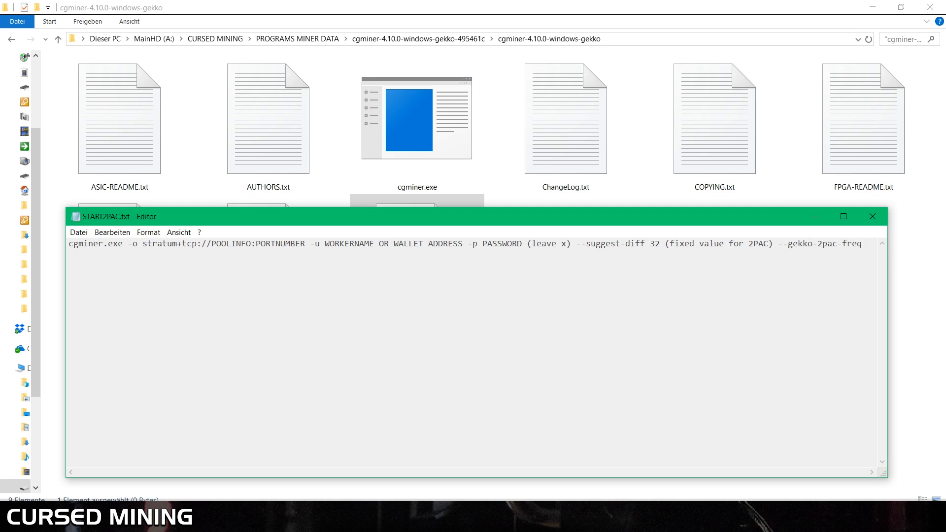
text(COMMAND TO SET FREQUENCIES!)
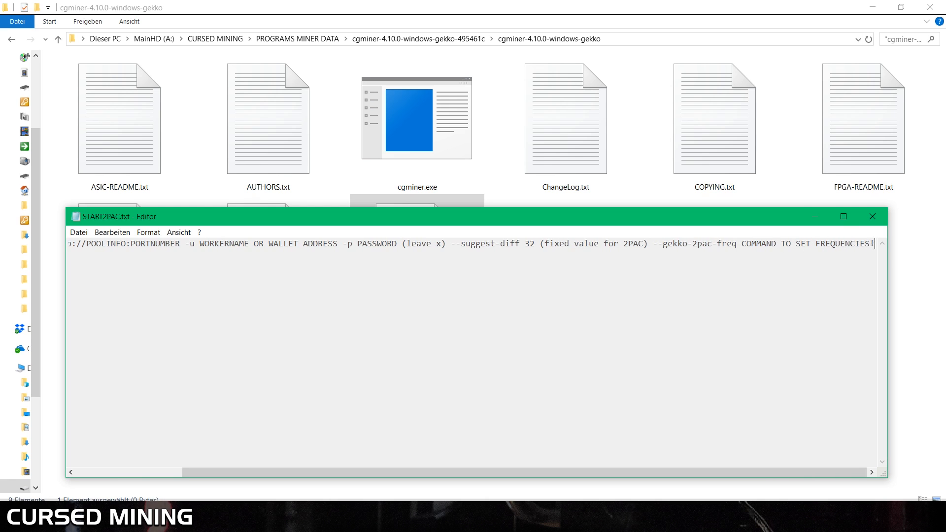